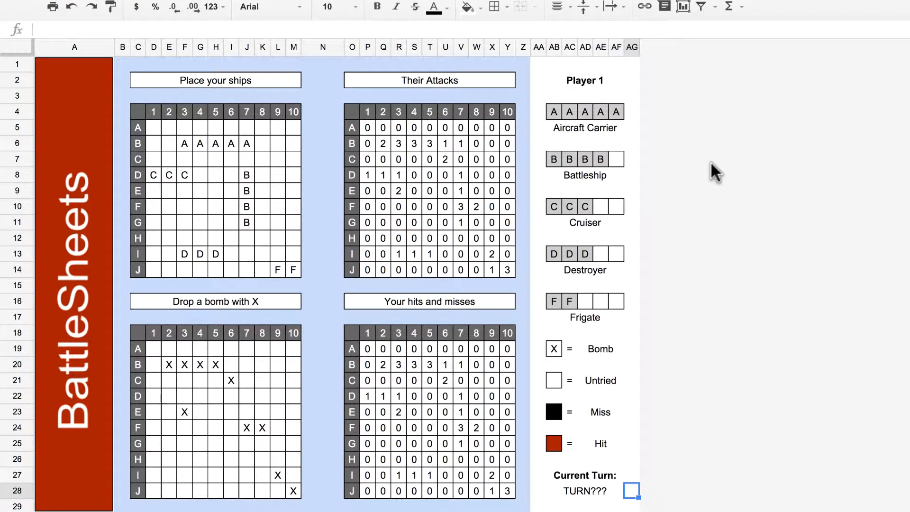
mouse_move(479, 154)
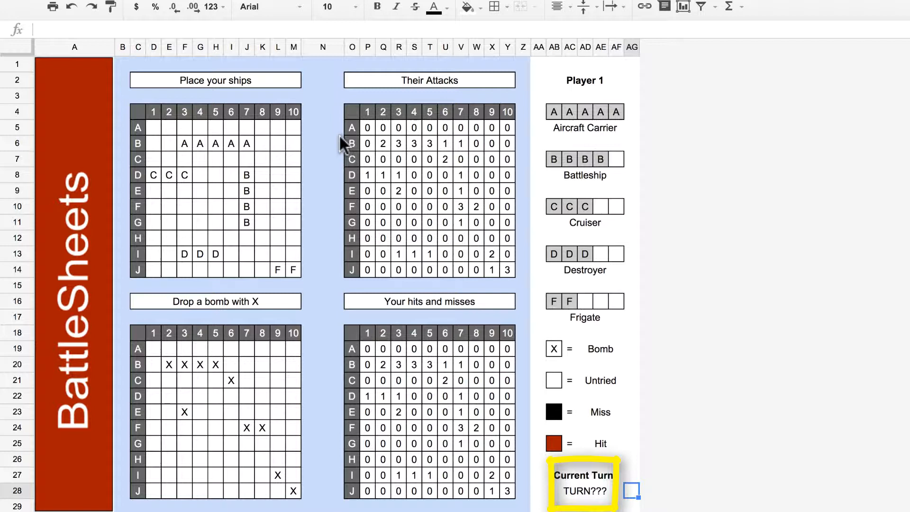
Step: Switch to the Chrome Academy tab showing the IF/COUNTBLANK turn-indicator lesson
click(585, 491)
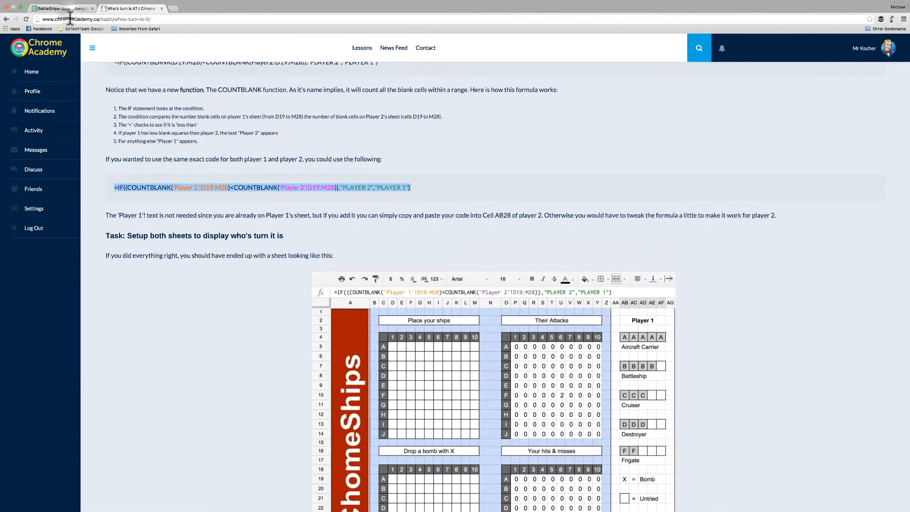
click(57, 8)
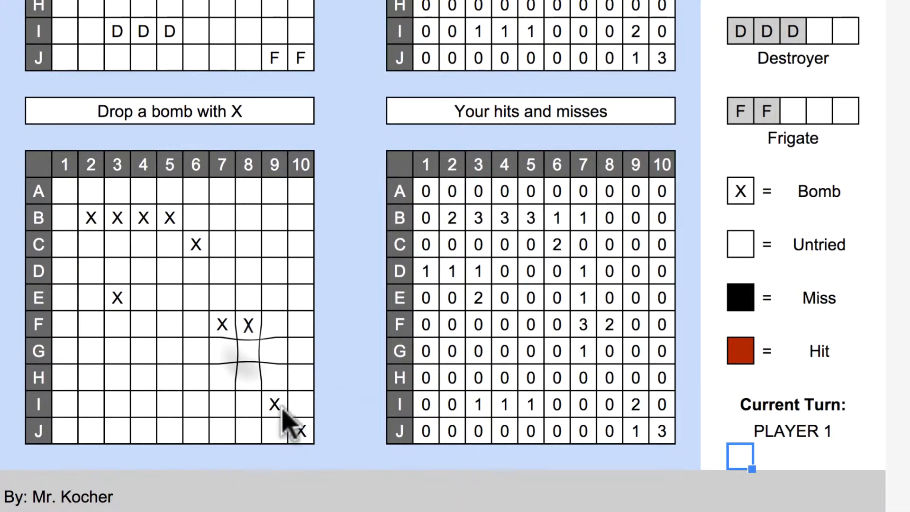
Step: Drop an X bomb on square G8 so AB28 switches to PLAYER 2
click(248, 350)
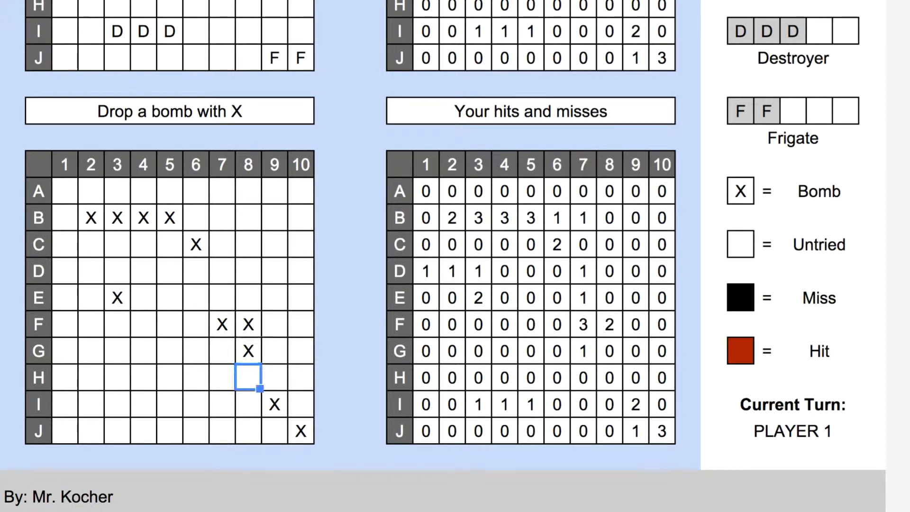
click(248, 350)
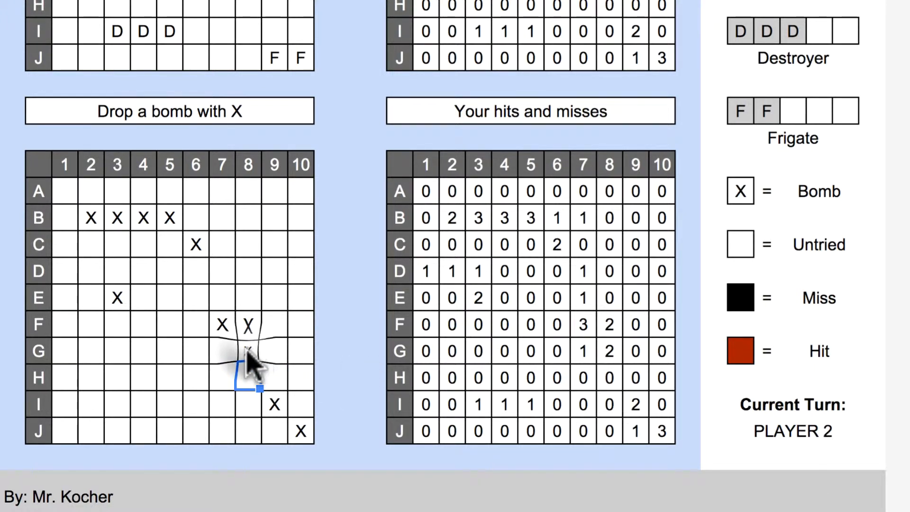